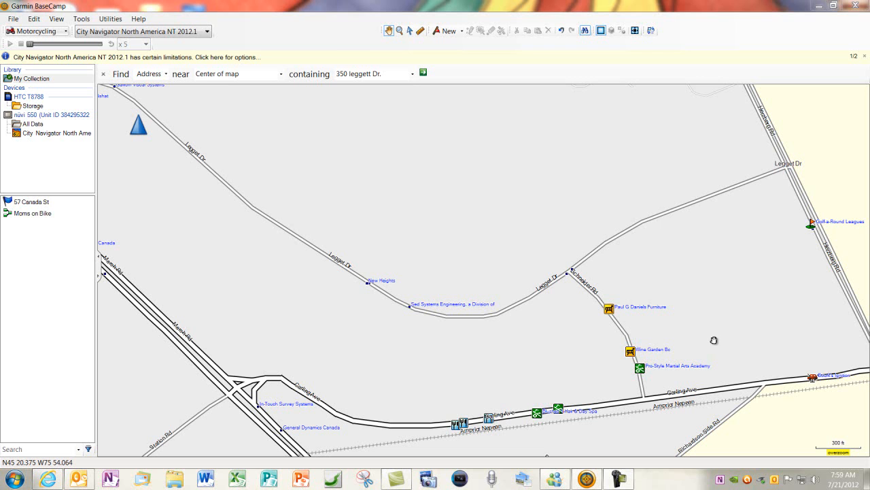
mouse_move(716, 338)
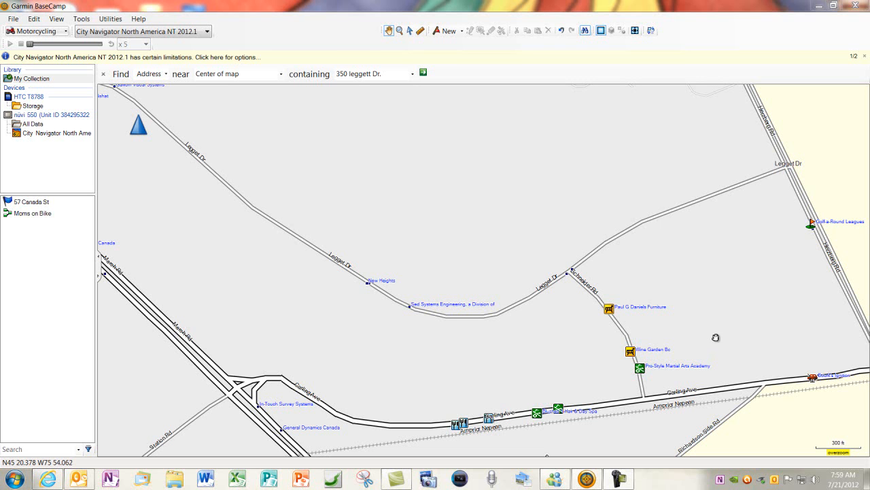
mouse_move(543, 369)
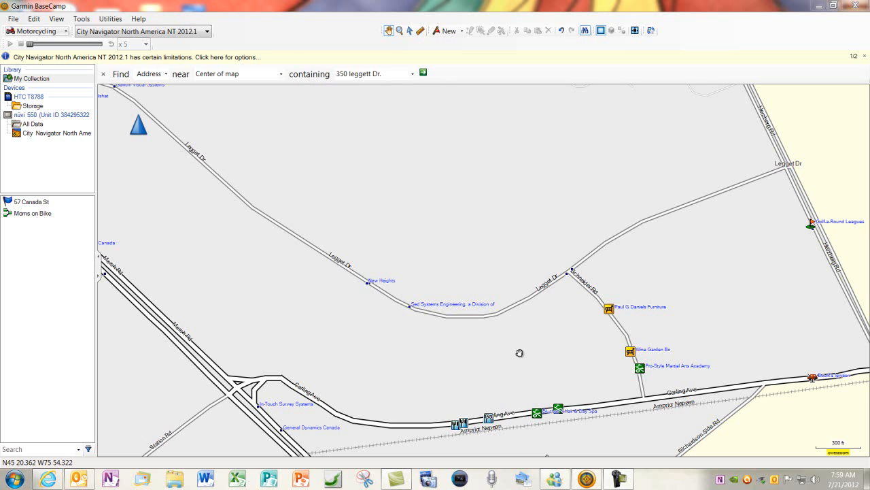
mouse_move(410, 321)
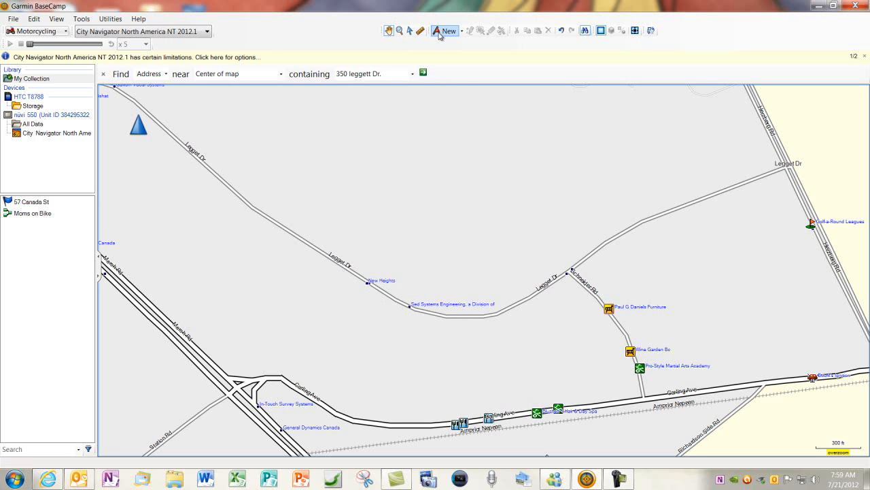
Start a new waypoint and place it as 'Mitel' on Leggett Dr
left_click(461, 31)
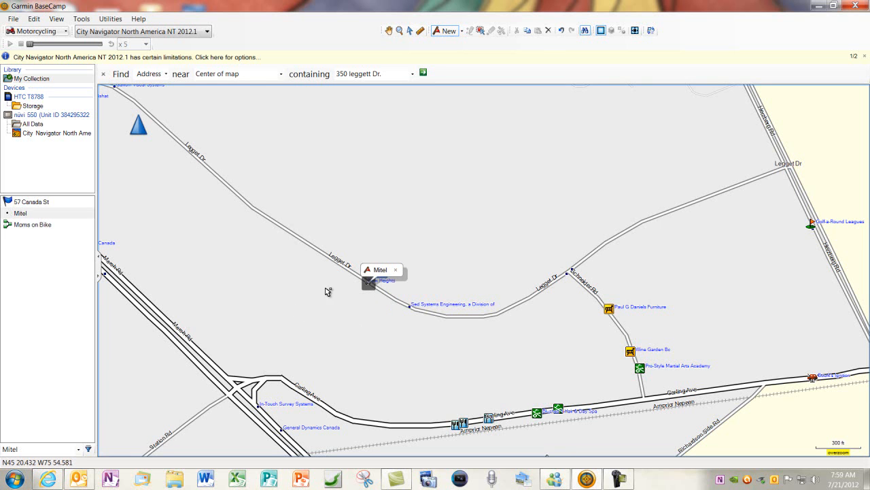
mouse_move(41, 220)
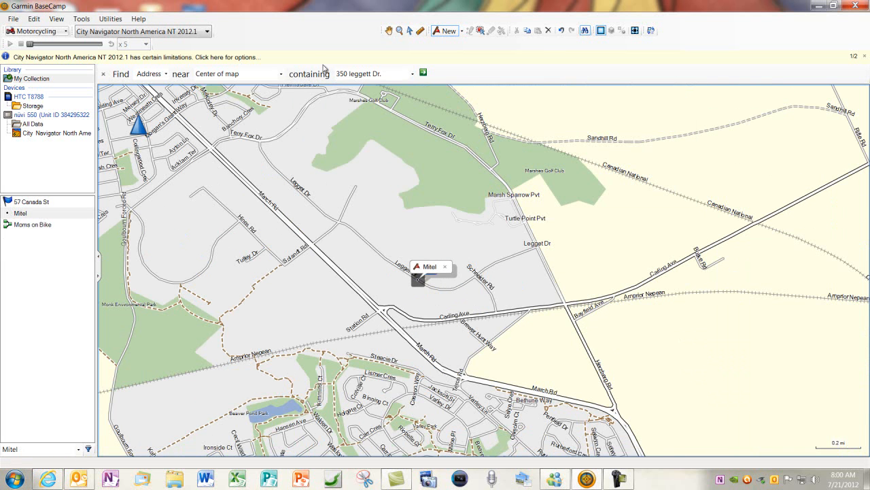
mouse_move(386, 30)
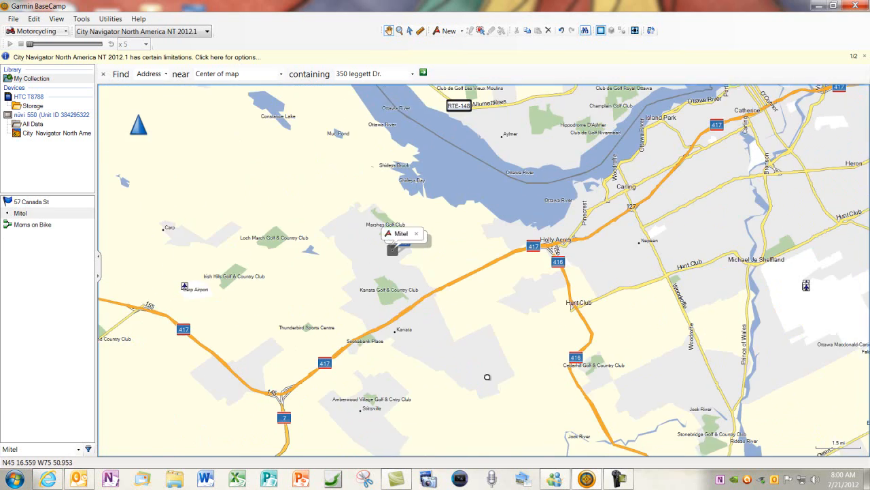
Pan the map east to the Highway 401 and Canadian National rail area
left_click_drag(487, 376, 429, 204)
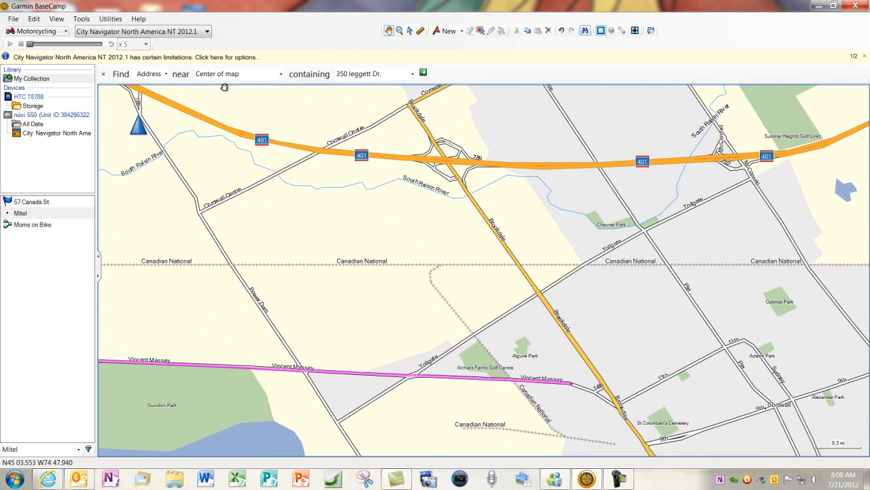
left_click(11, 19)
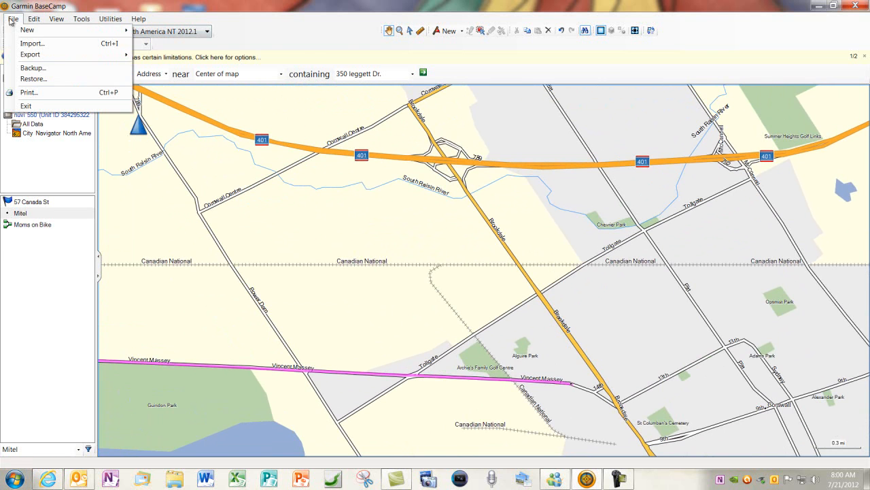
mouse_move(9, 23)
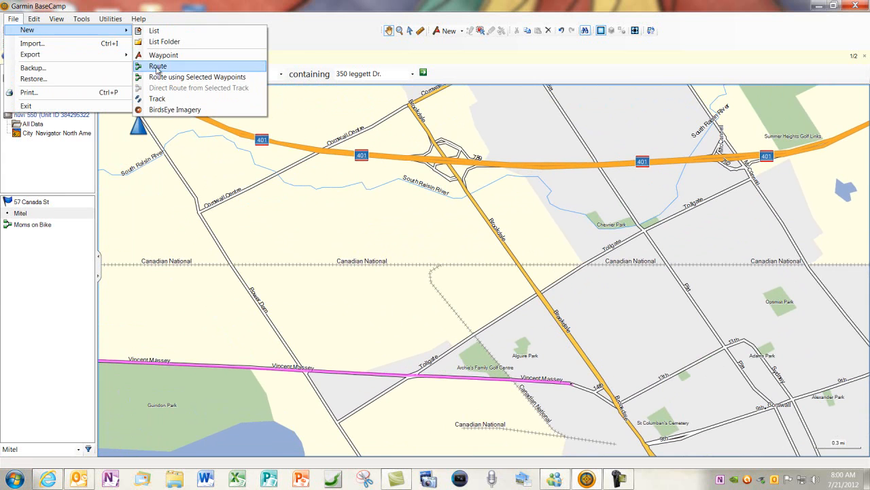
left_click(158, 66)
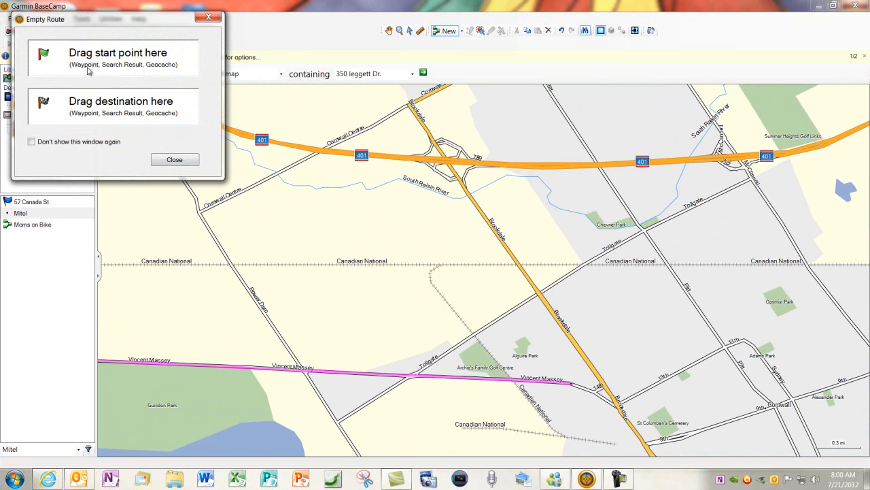
mouse_move(105, 89)
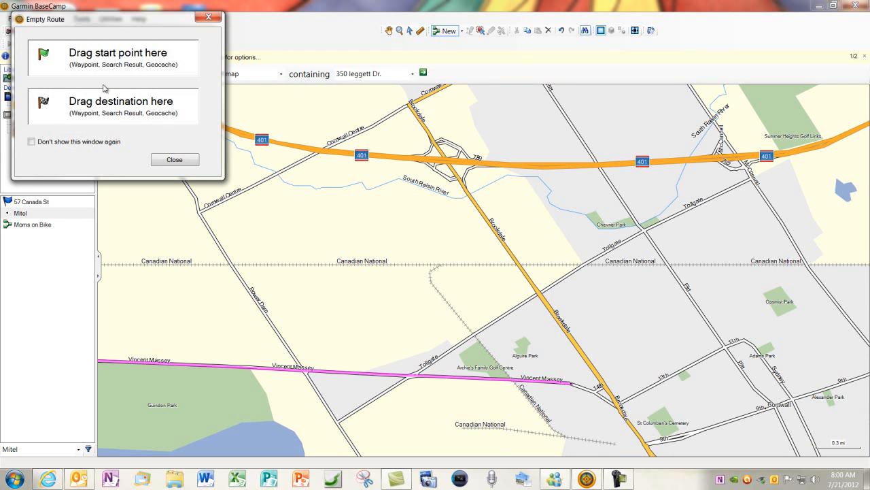
mouse_move(136, 113)
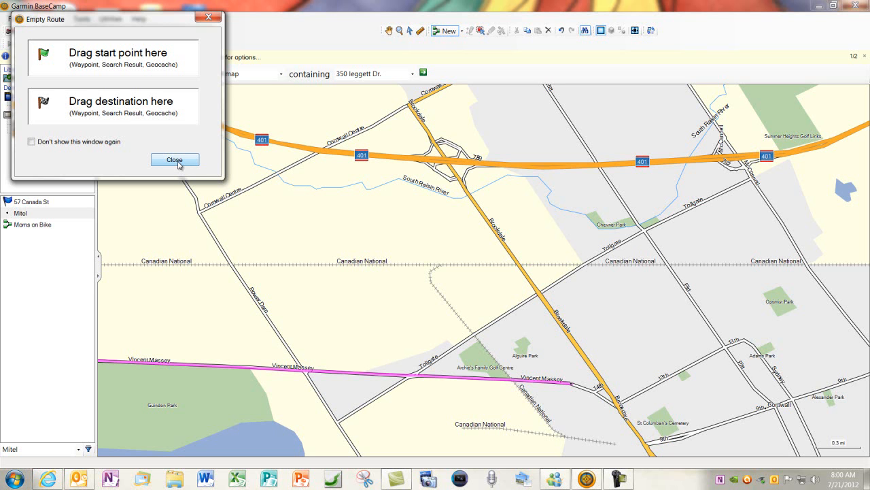
mouse_move(179, 160)
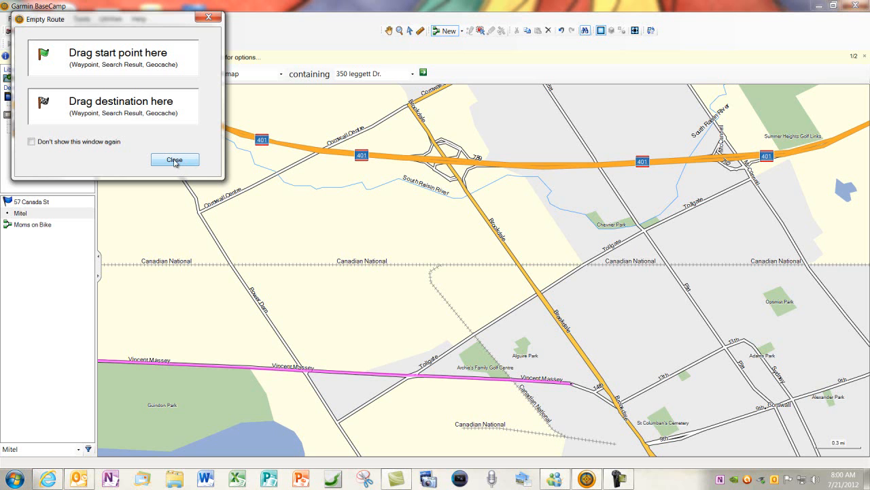
left_click(174, 159)
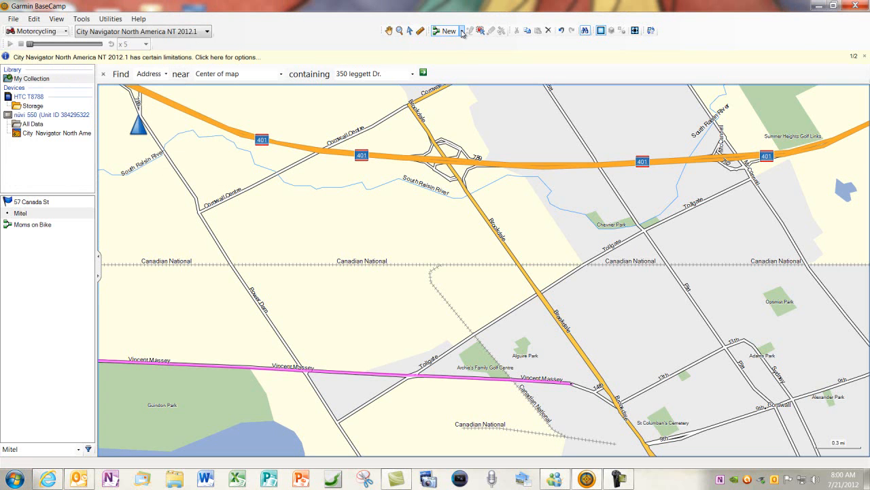
left_click(462, 30)
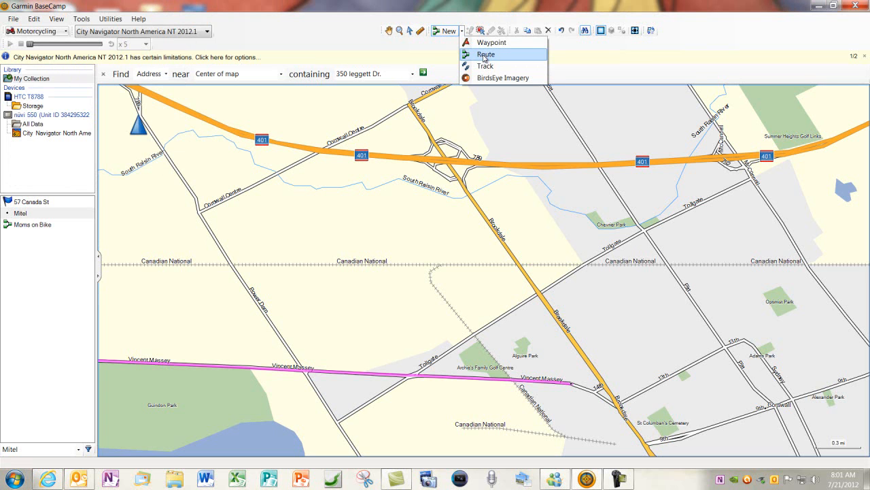
left_click(482, 54)
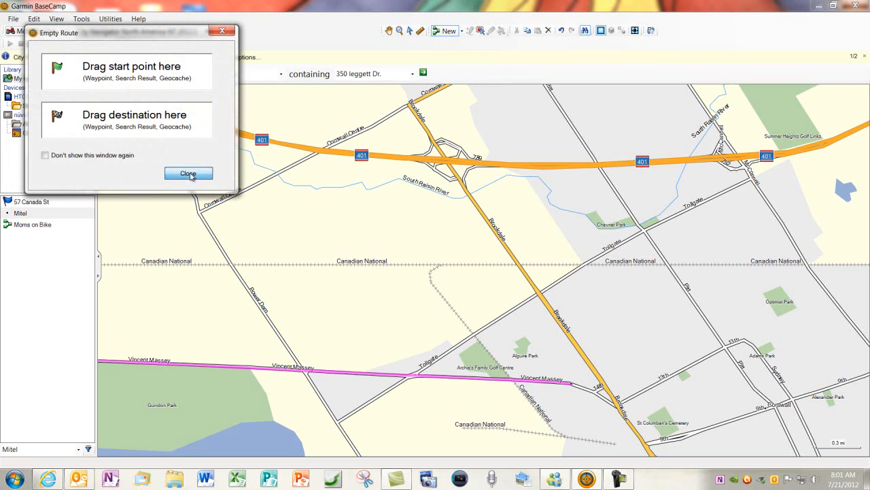
left_click(188, 173)
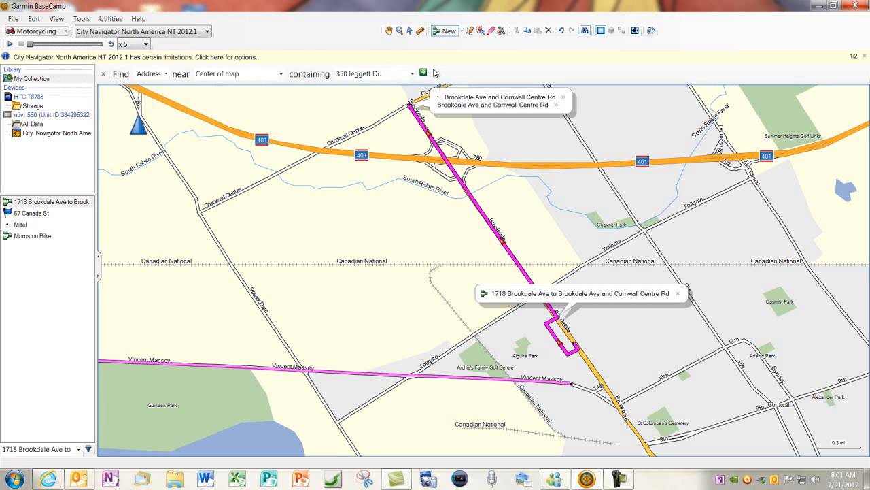
mouse_move(463, 78)
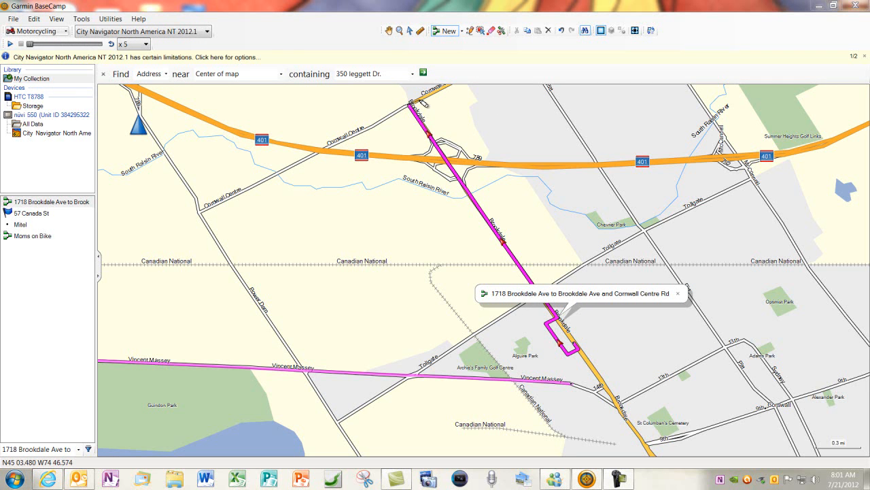
mouse_move(465, 83)
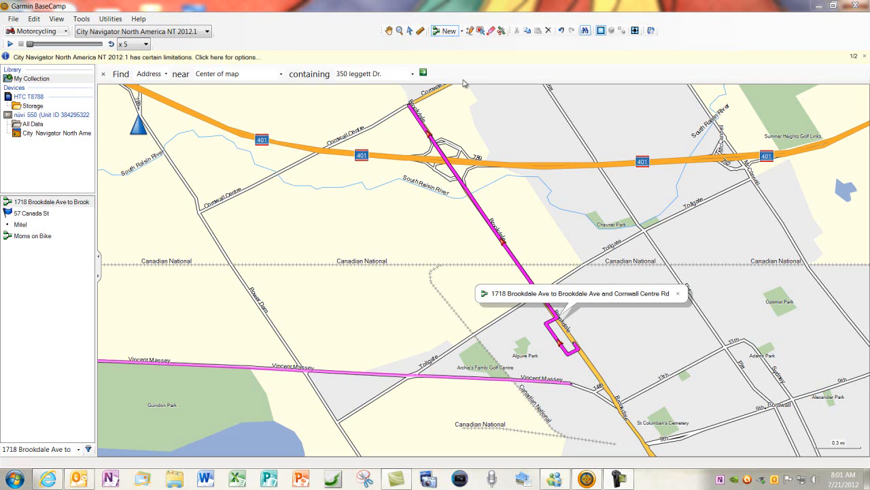
mouse_move(397, 39)
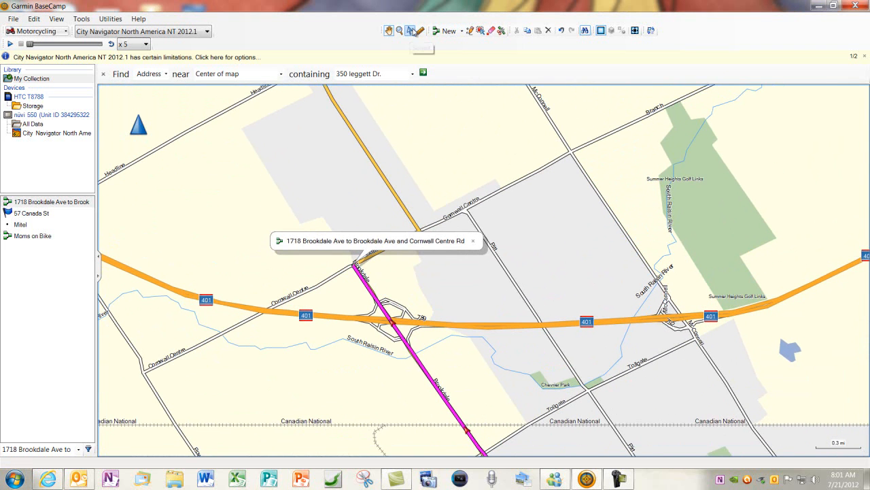
mouse_move(491, 30)
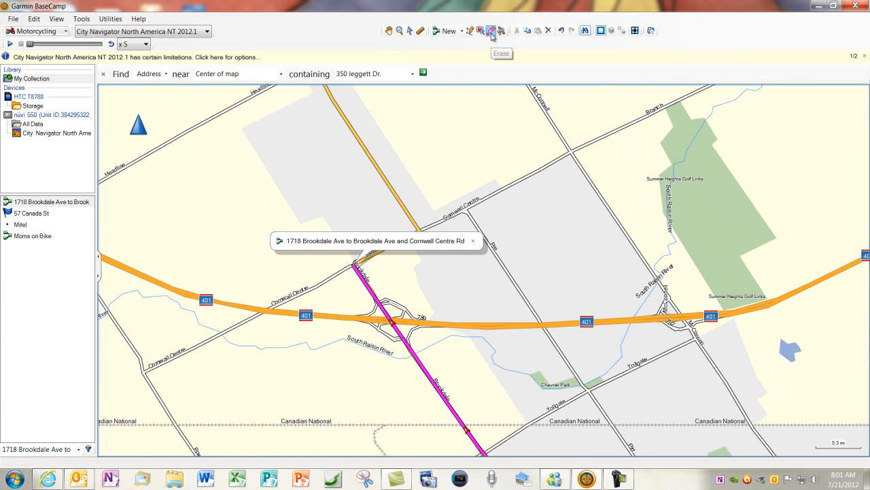
mouse_move(427, 58)
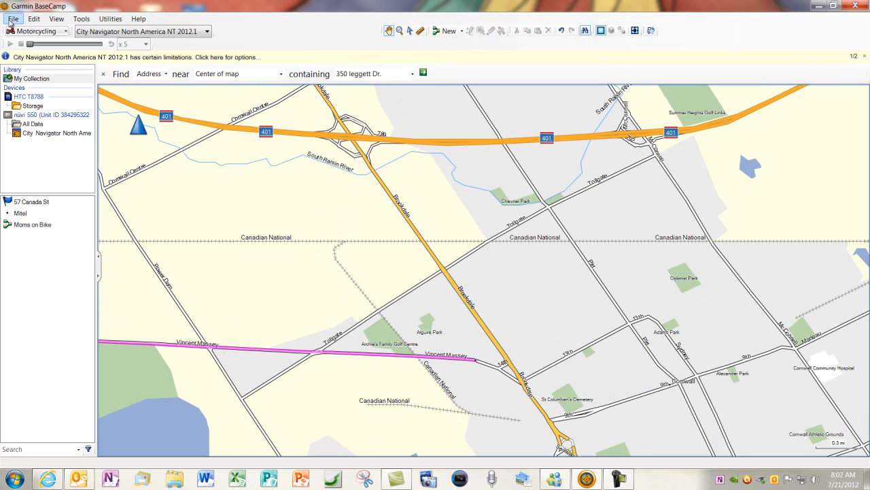
left_click(19, 20)
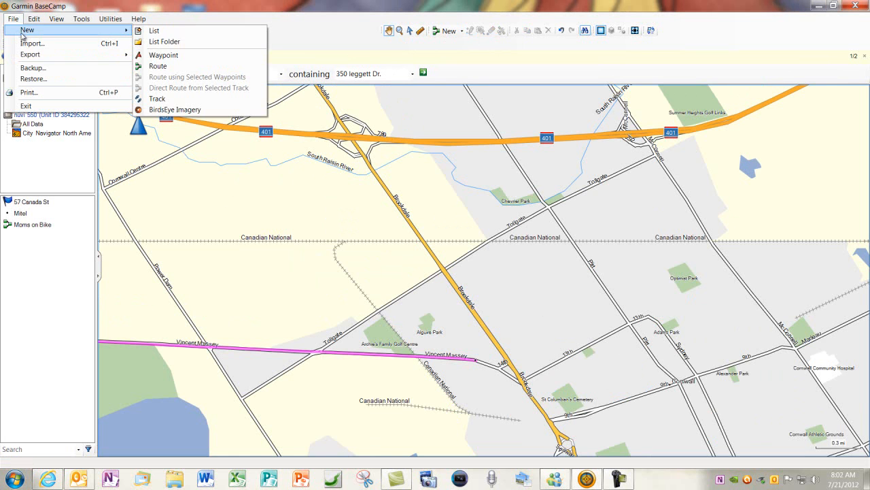
left_click(158, 66)
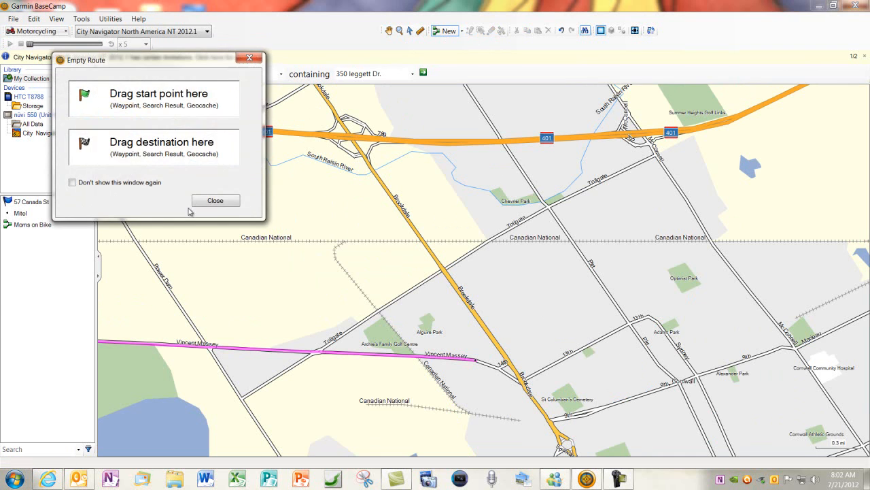
left_click(215, 200)
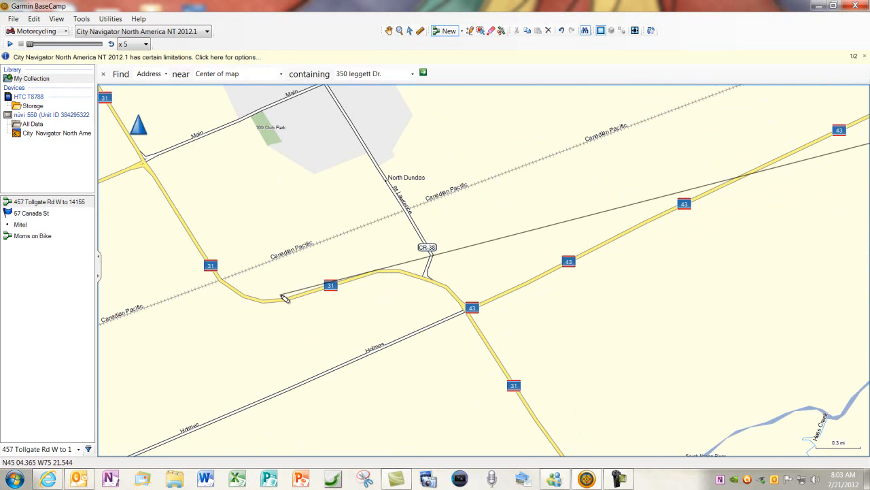
left_click(286, 297)
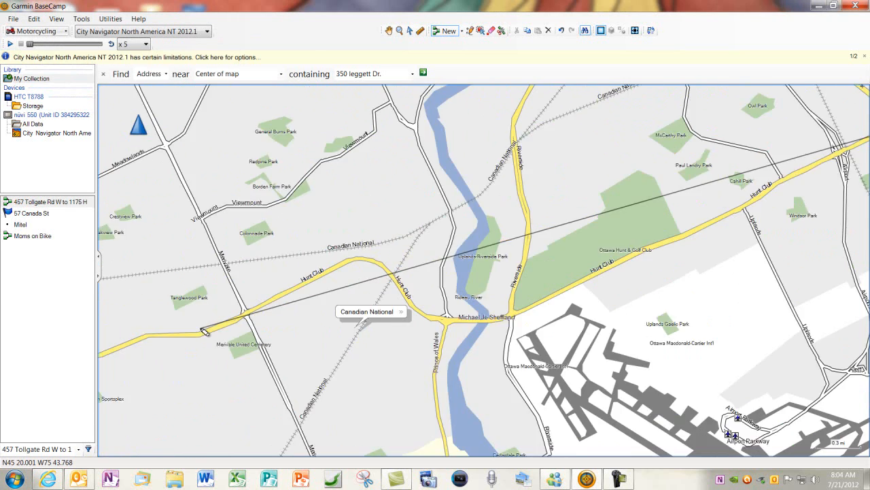
left_click_drag(204, 333, 139, 384)
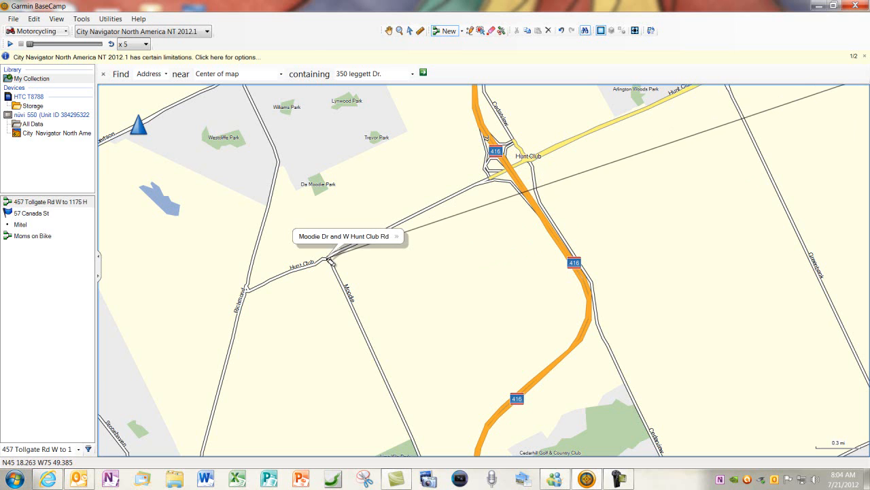
mouse_move(348, 259)
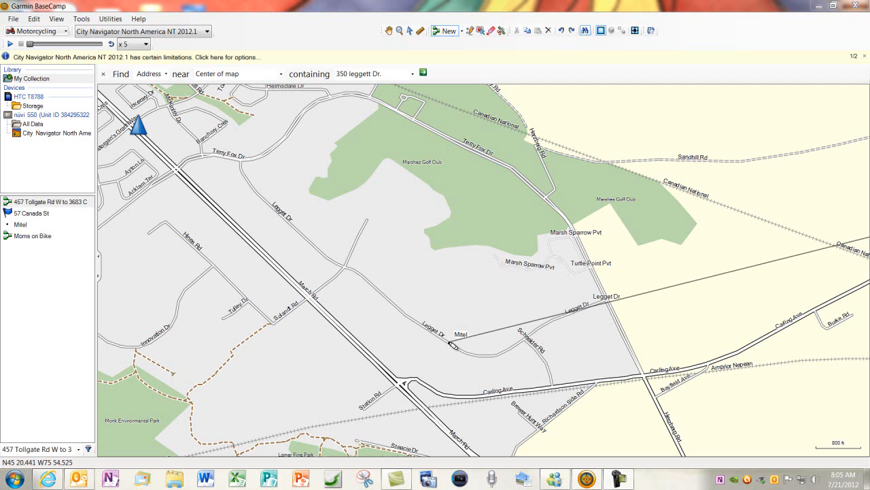
End the route at the Mitel waypoint and rename it 'To Mitel Motorcycle Course'
left_click(43, 201)
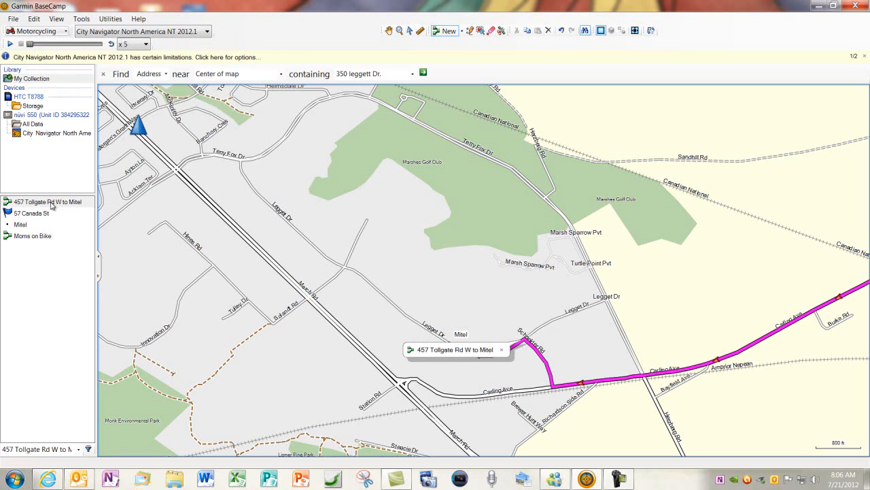
left_click(47, 202)
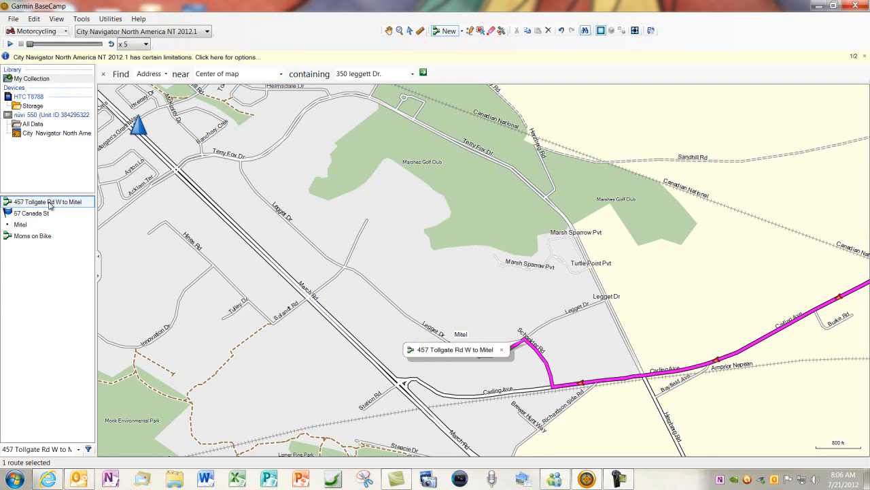
double_click(49, 202)
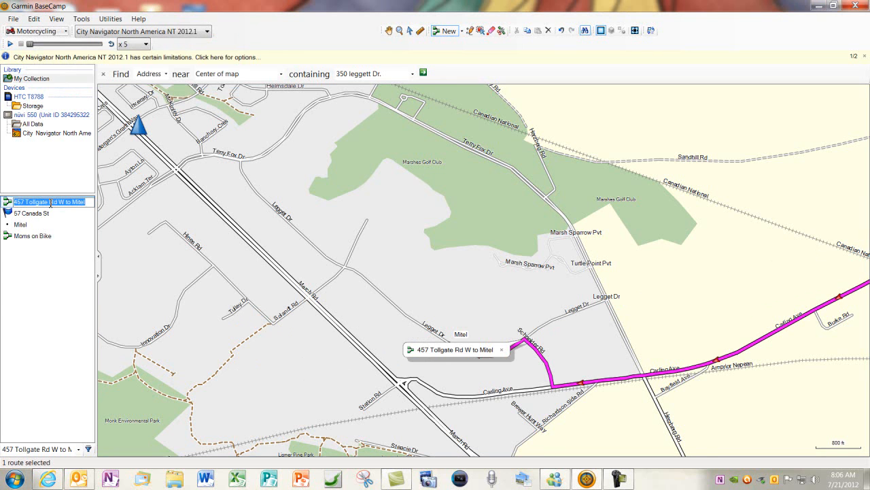
type("To Mitel Motorcycle Course")
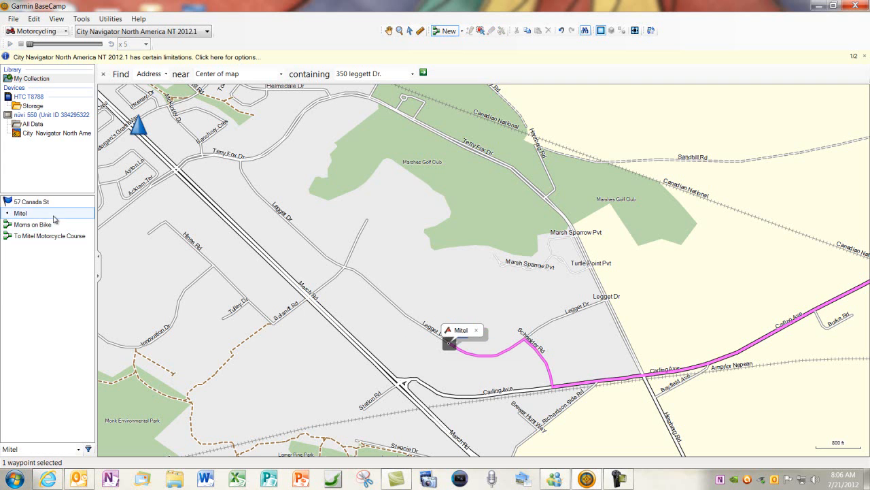
left_click(47, 237)
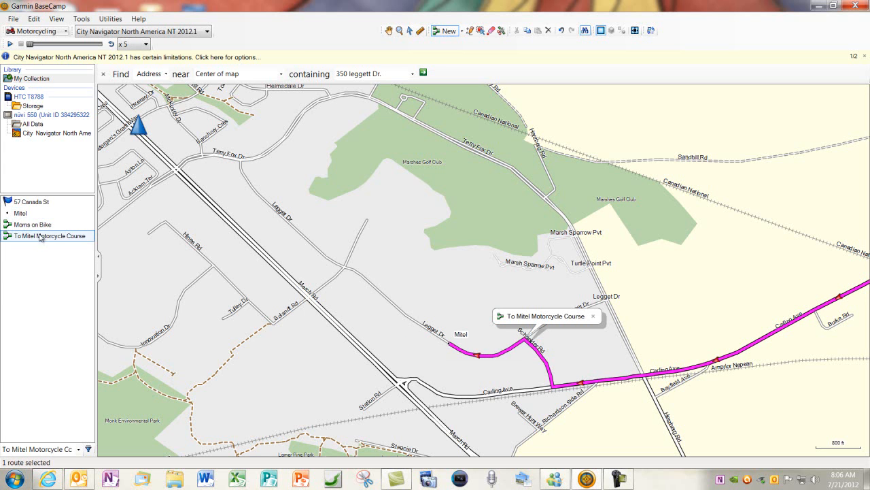
Send the route to the nuvi 550's All Data destination via Send To
right_click(41, 236)
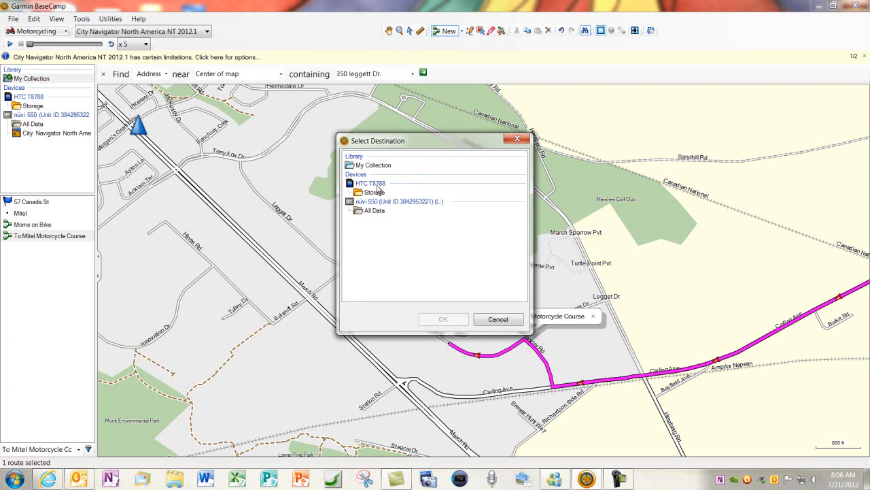
left_click(374, 192)
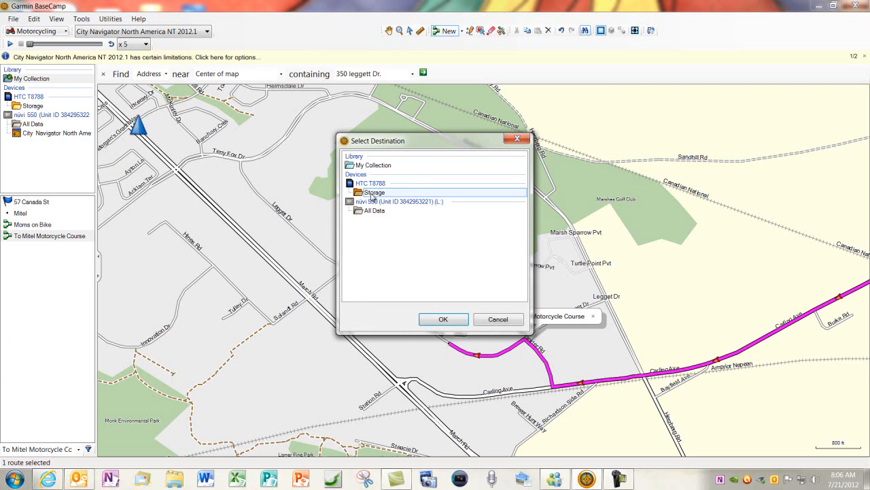
mouse_move(422, 230)
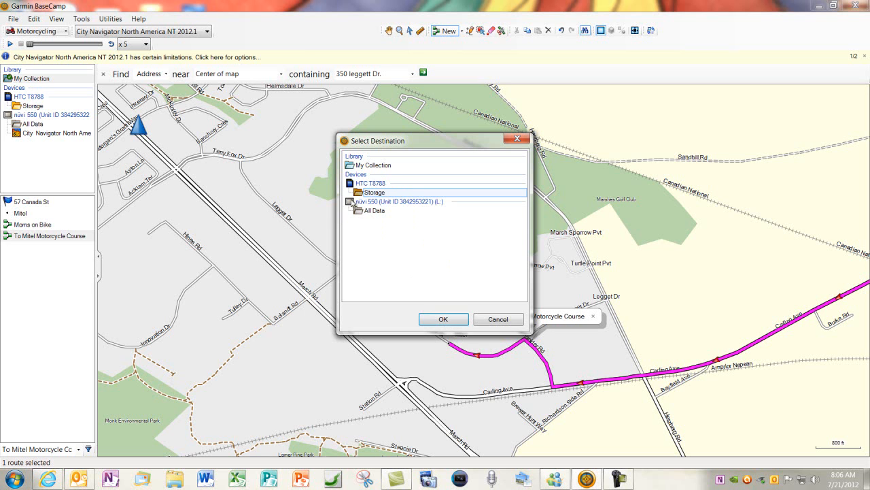
left_click(375, 210)
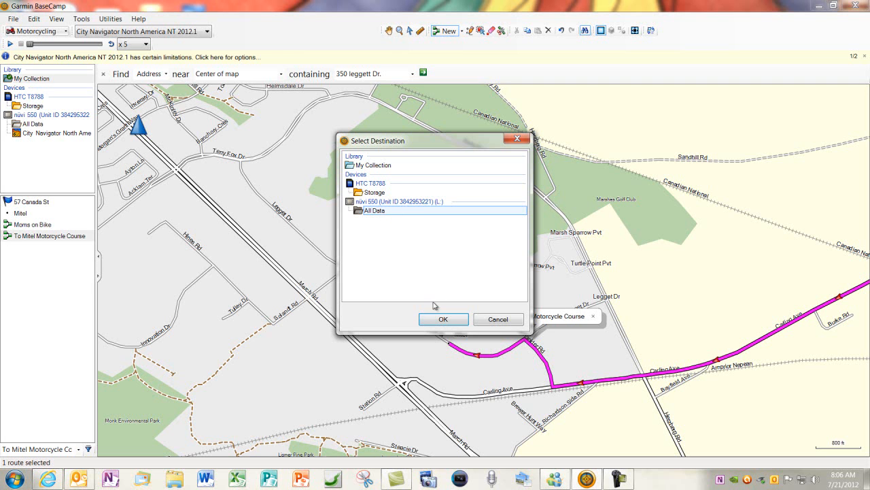
left_click(443, 318)
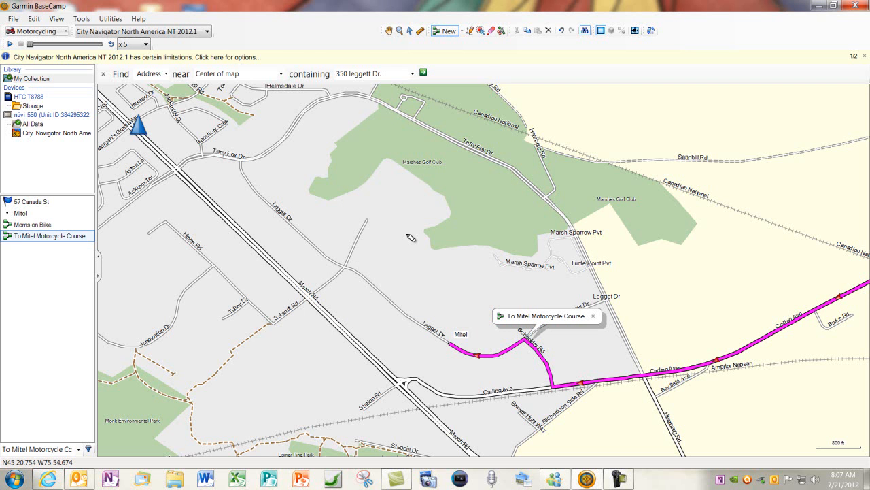
right_click(43, 236)
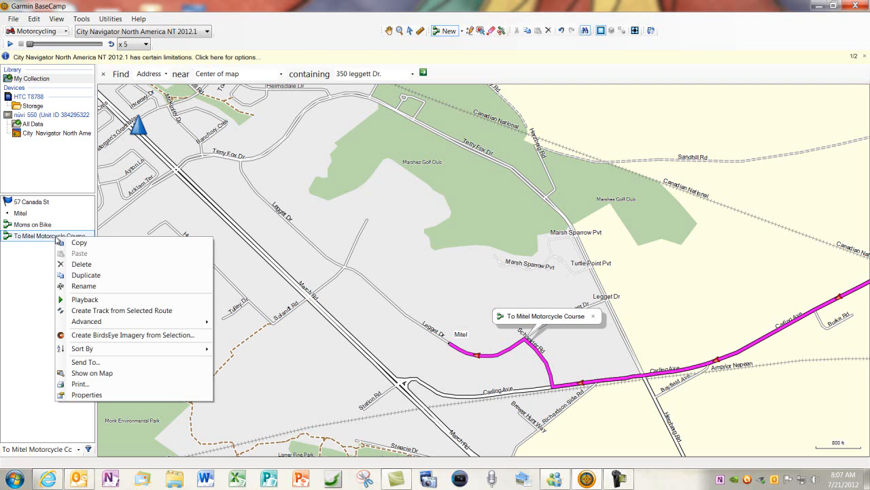
mouse_move(85, 362)
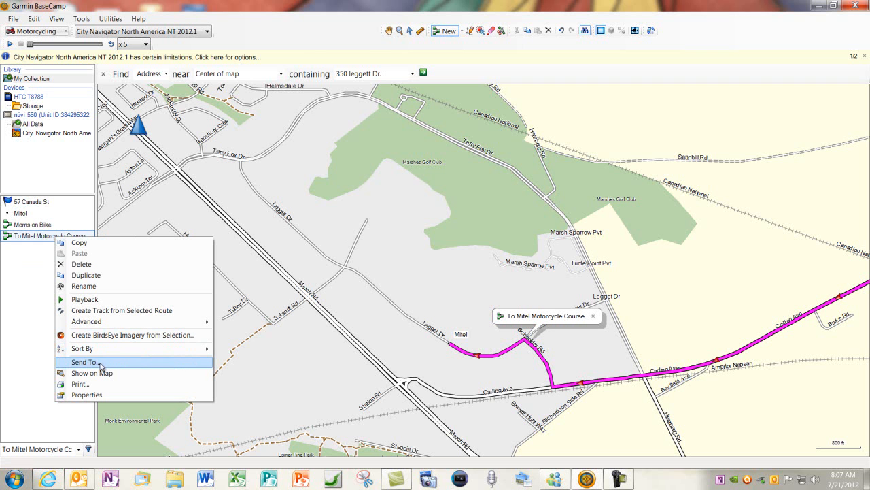
Send the route to the device again, confirming the Select Destination dialog
left_click(82, 362)
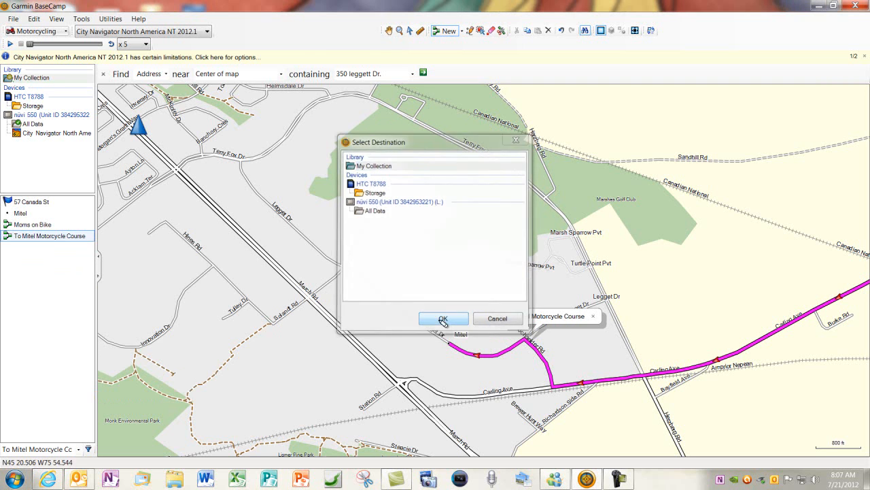
left_click(444, 319)
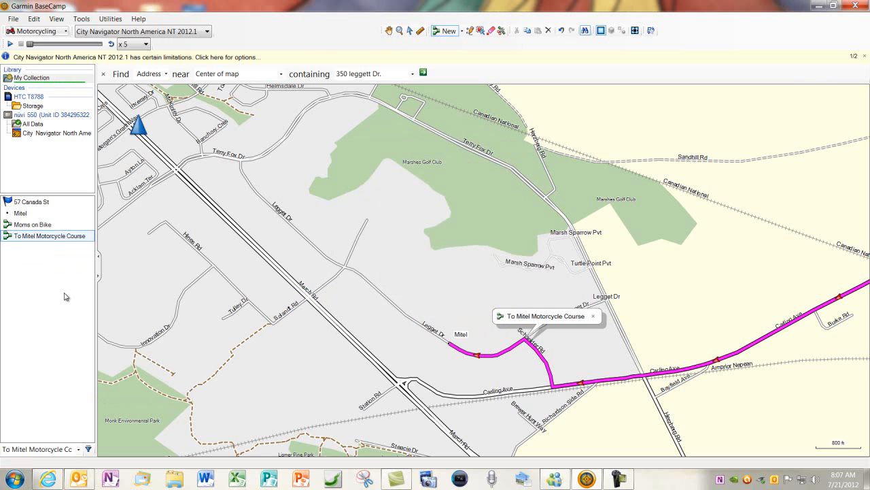
mouse_move(66, 241)
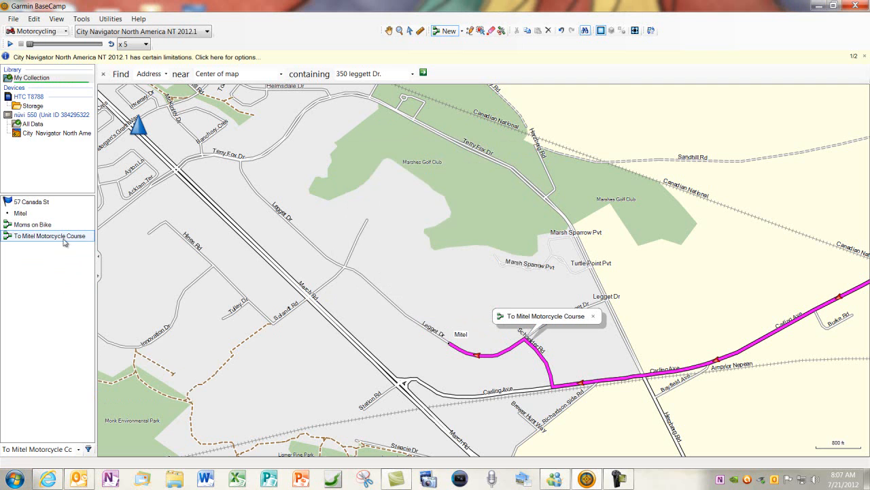
double_click(47, 236)
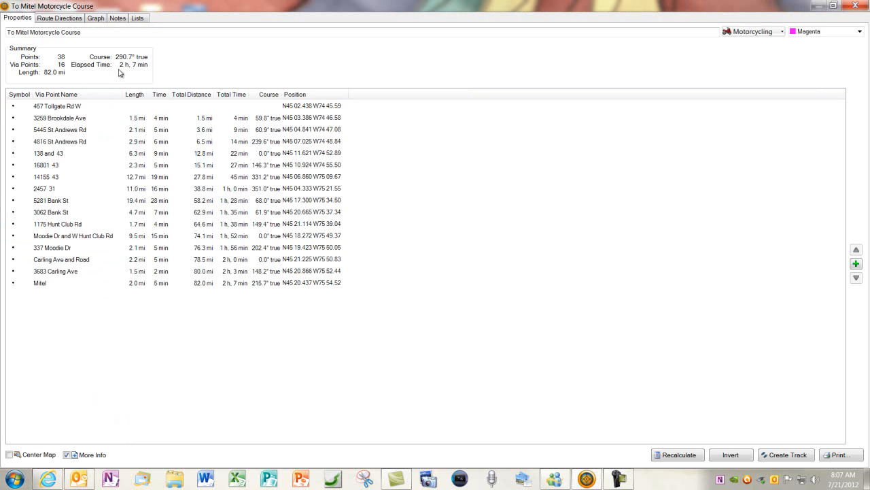
mouse_move(74, 65)
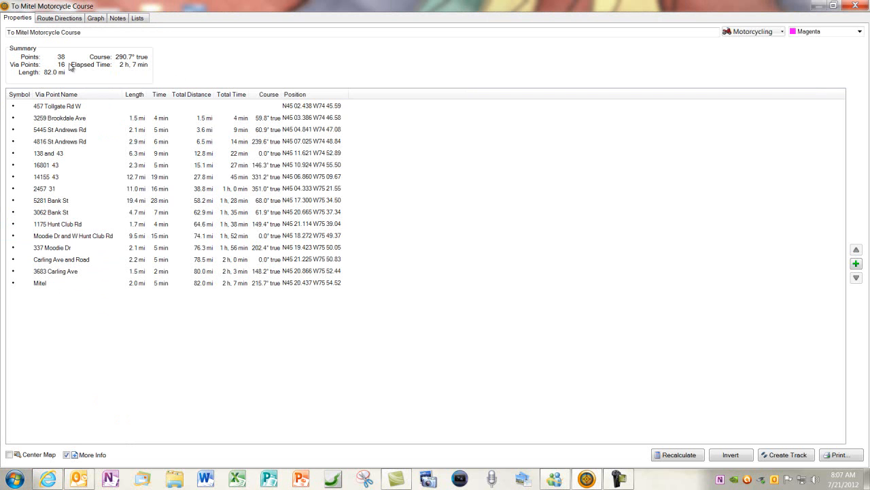
Browse the route's Route Directions, Links and Properties, ending on turn-by-turn directions
left_click(60, 17)
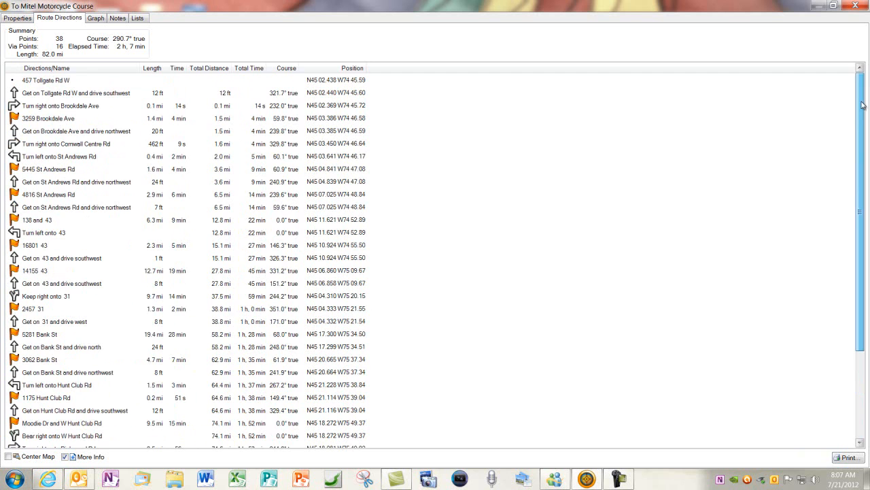
left_click(117, 19)
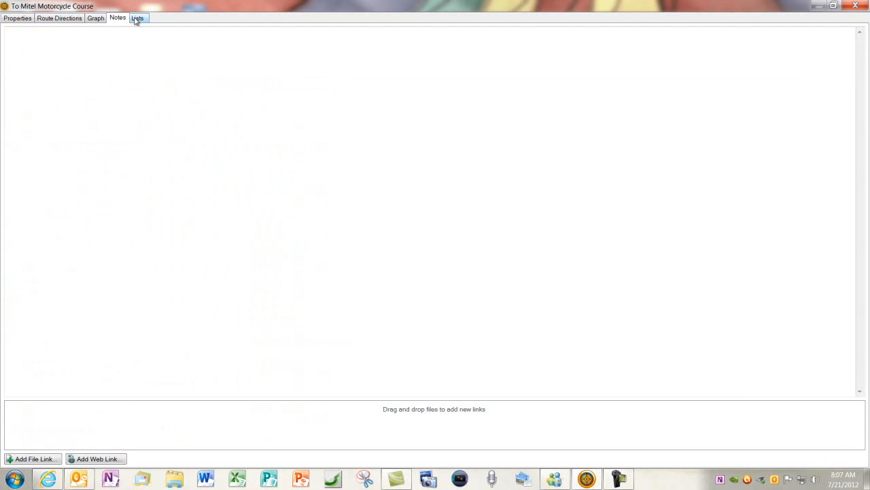
left_click(17, 18)
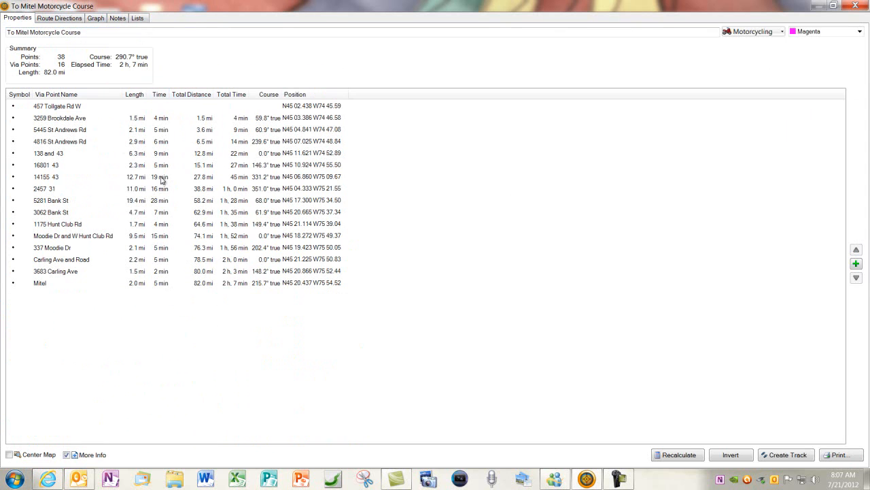
left_click(58, 19)
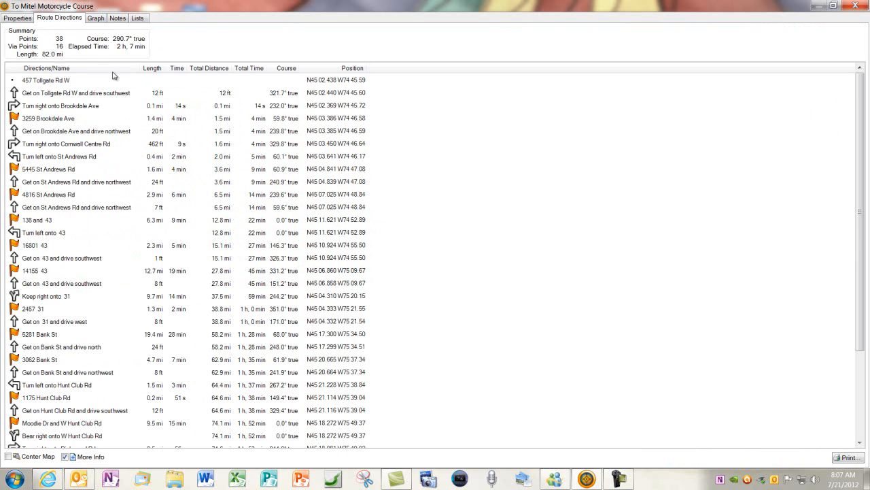
mouse_move(238, 138)
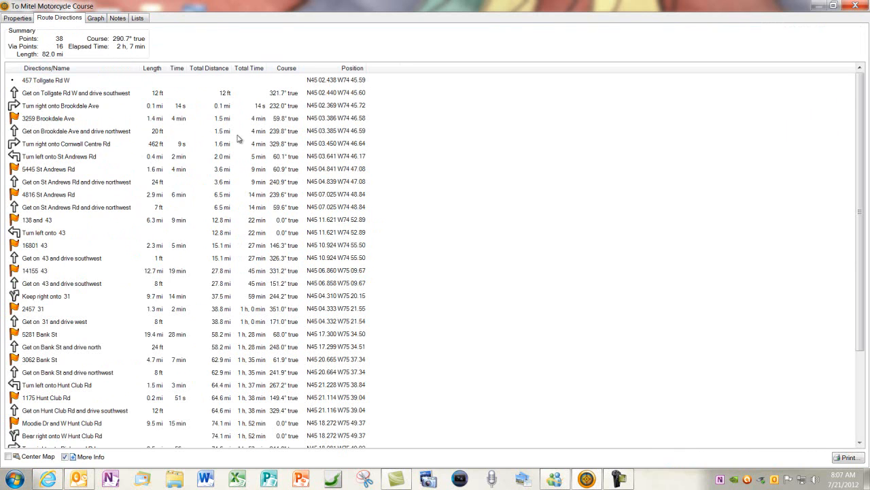
mouse_move(750, 126)
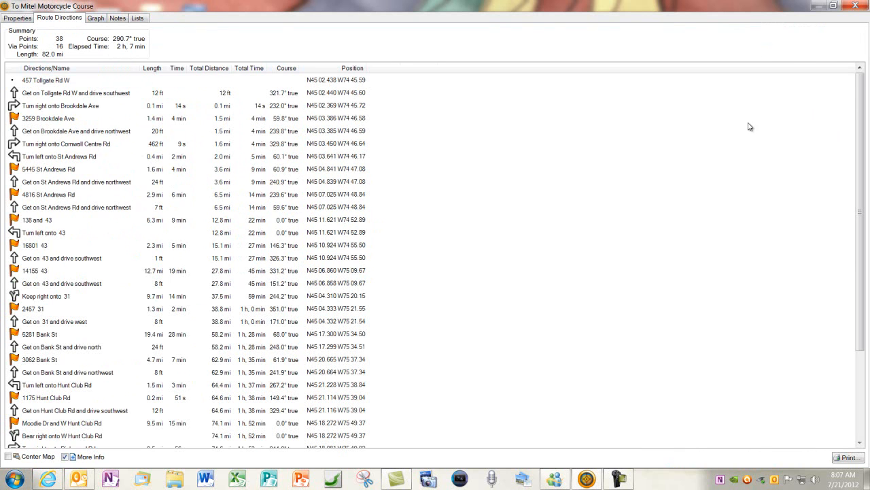